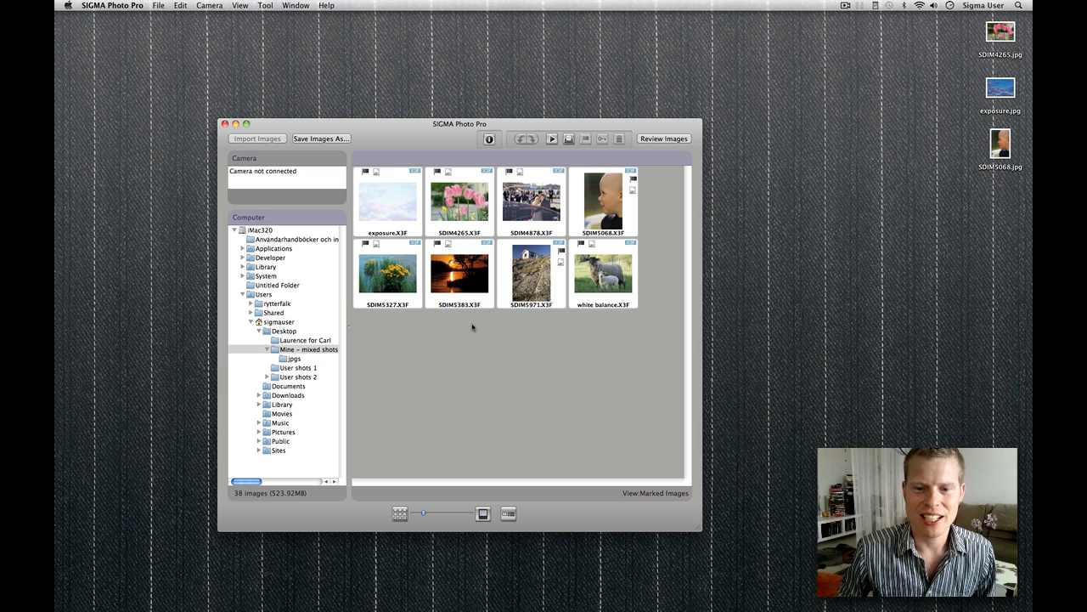
- Select the yellow-flowers photo SDIM5327.X3F and bring it up in the review window
left_click(663, 139)
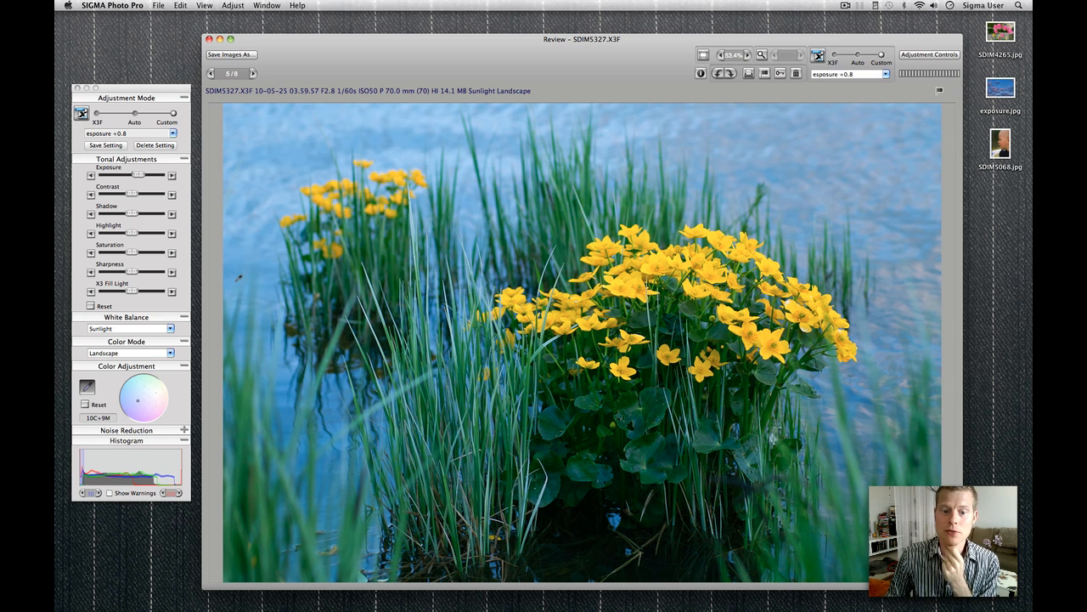
mouse_move(126, 187)
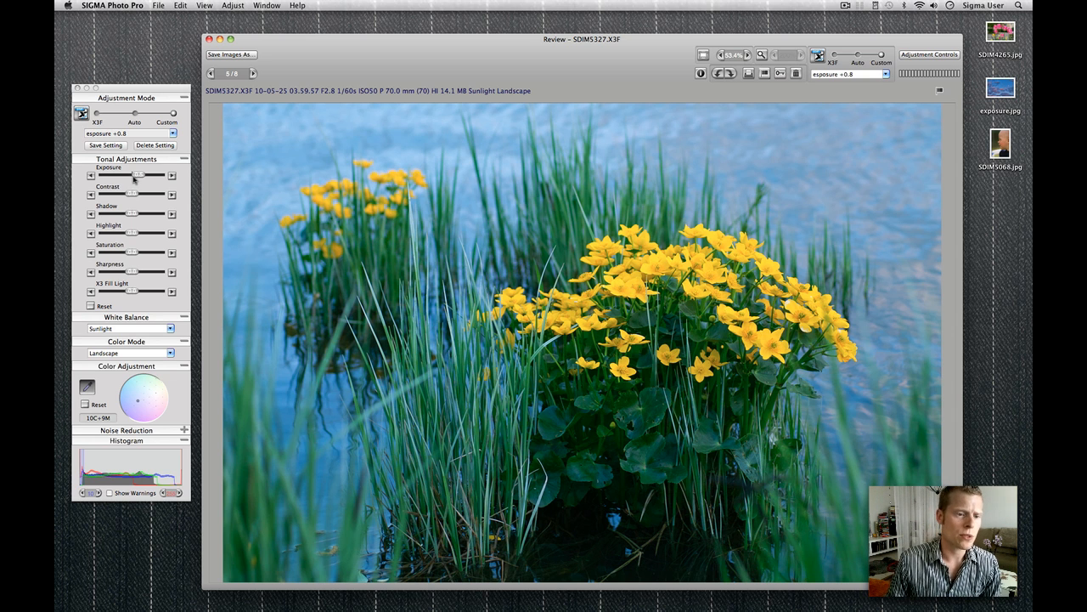
- Nudge the Exposure slider slightly so the flower photo becomes a Current Unsaved Setting
left_click_drag(139, 183, 134, 183)
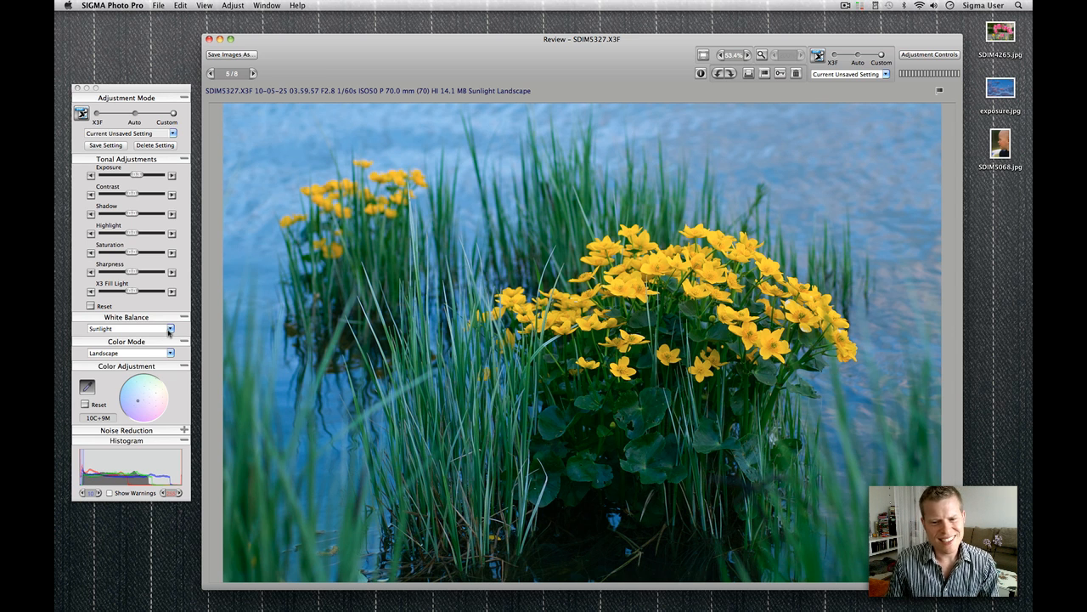
- Switch the flower photo's white balance preset from Sunlight to Shade
left_click(173, 328)
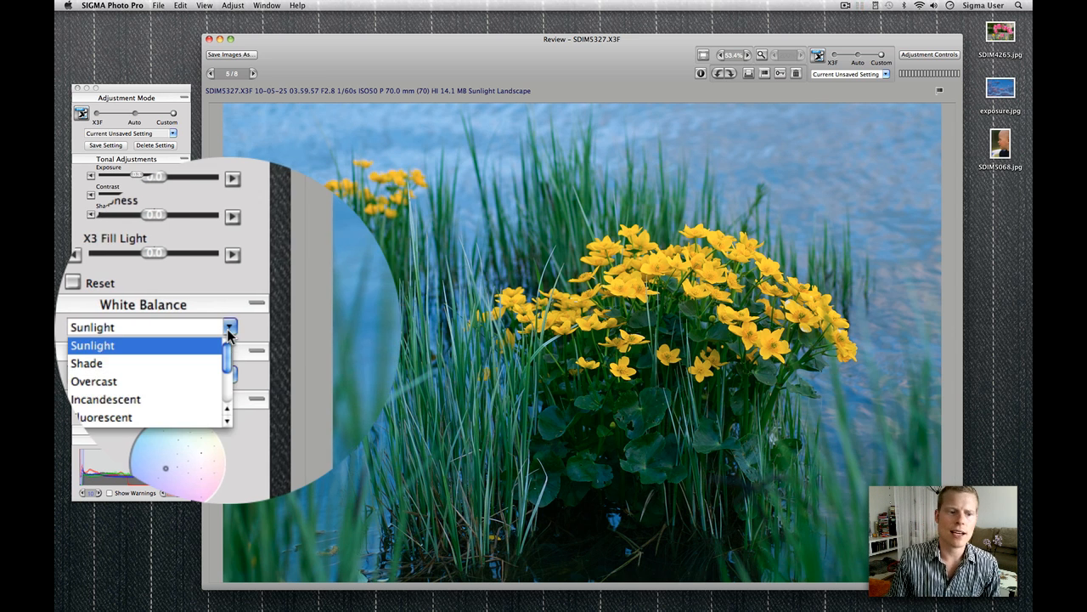
left_click(92, 363)
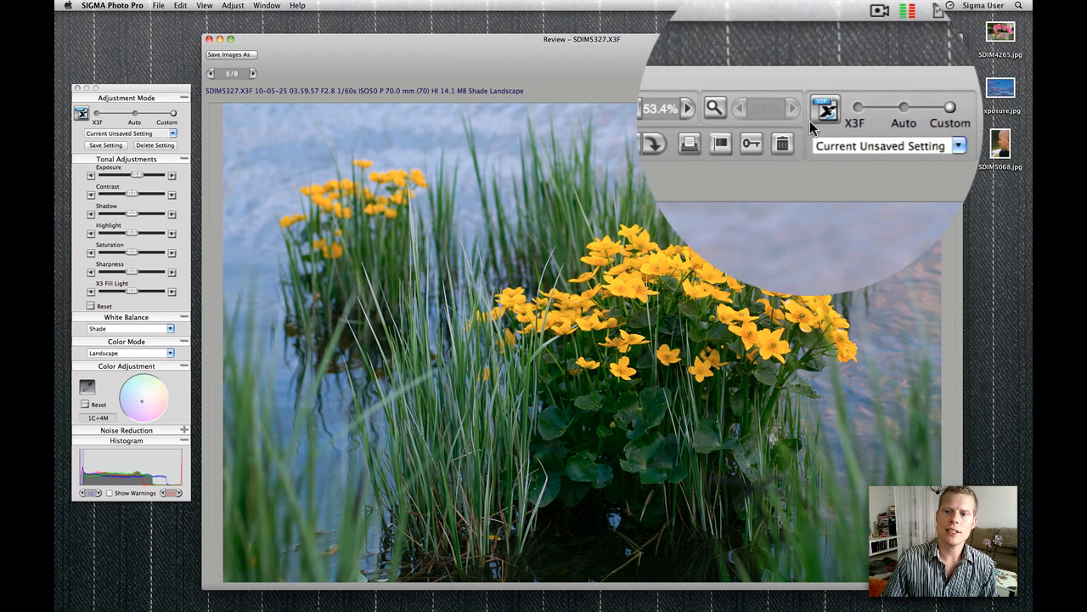
- Save the Shade adjustments into the source X3F file and confirm the X3F Settings dialog
left_click(826, 109)
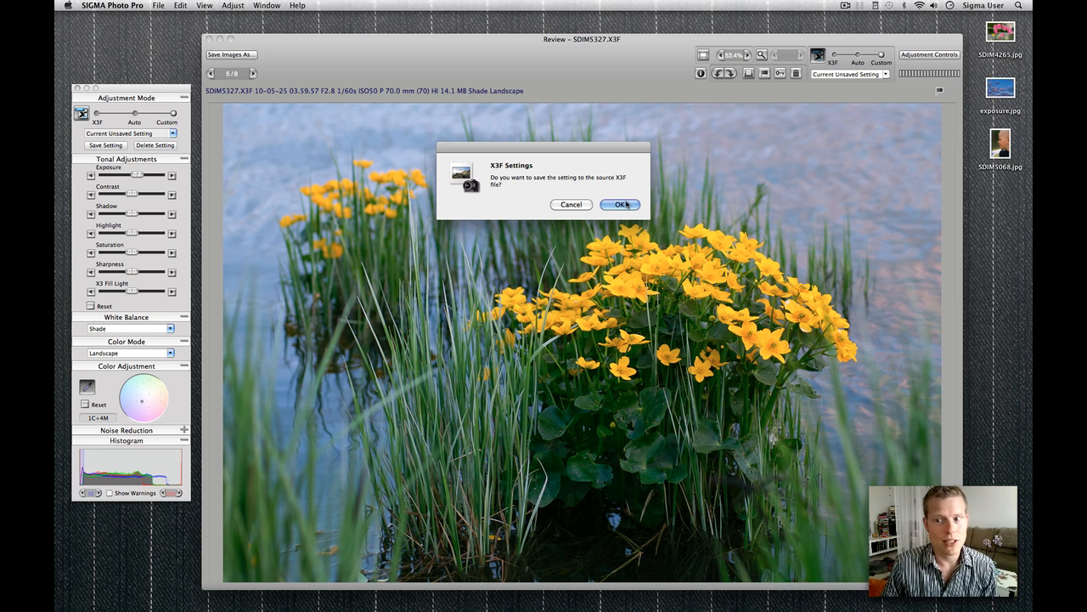
left_click(619, 204)
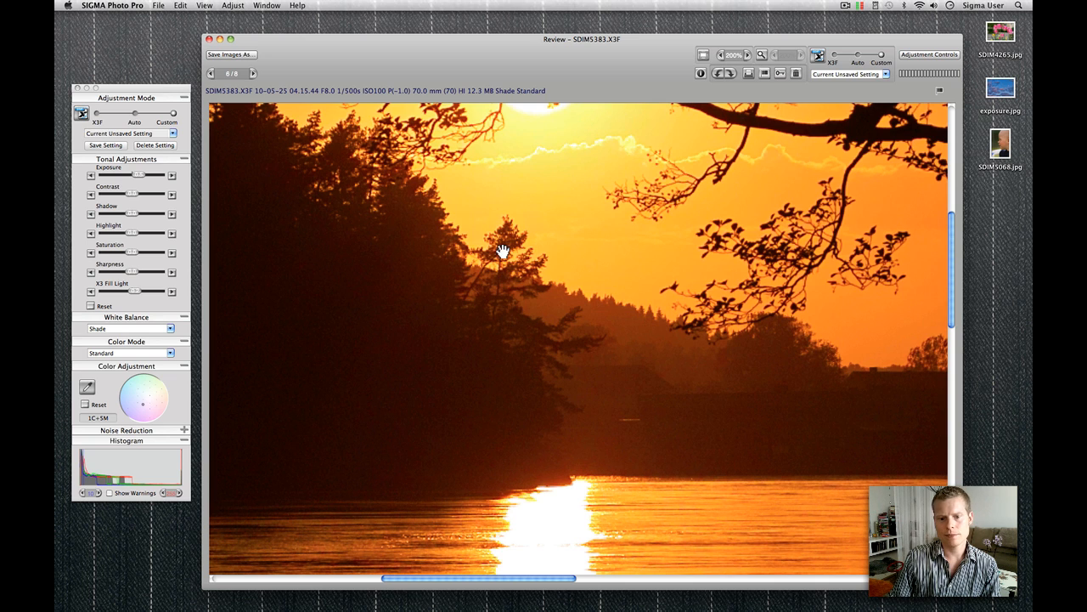
- Pan around the enlarged orange lake sunset photo SDIM5383.X3F to inspect it
left_click_drag(503, 251, 592, 354)
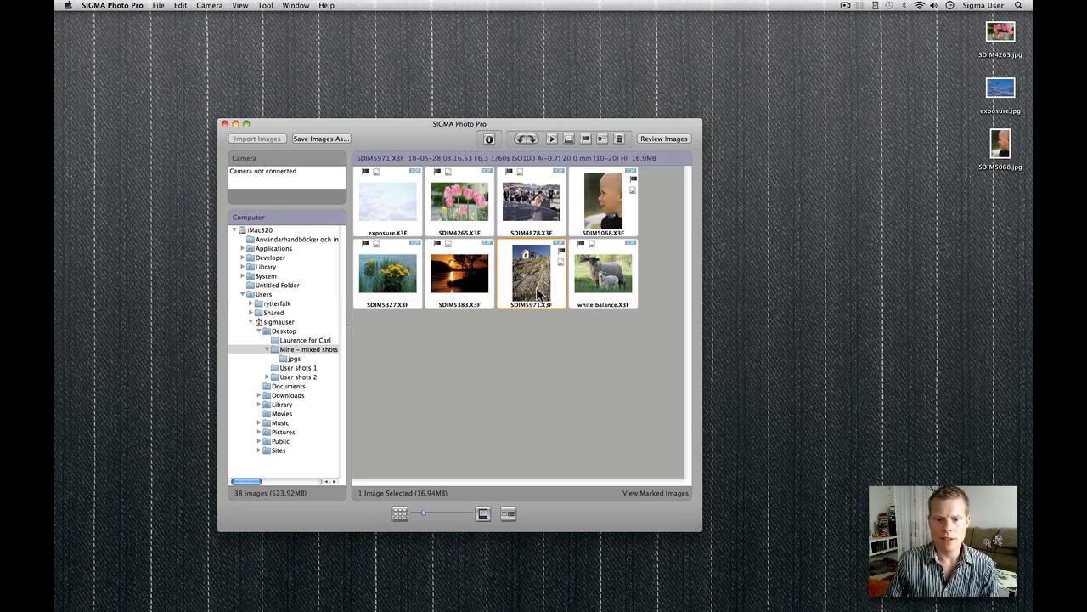
- Bring the hut-on-rocks photo SDIM5971.X3F from the browser into the review window
double_click(532, 274)
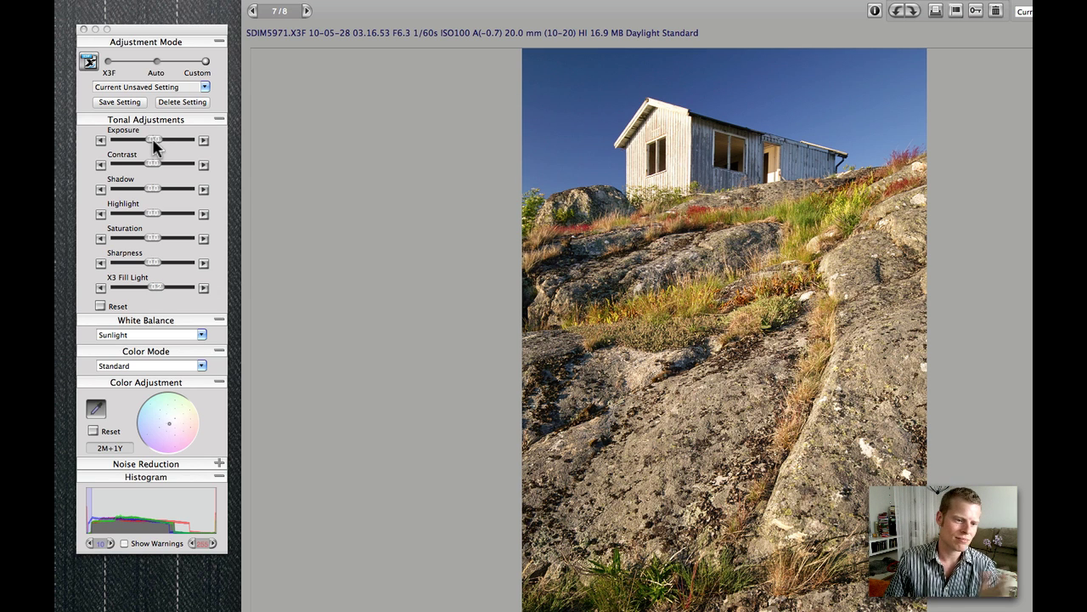
- Tweak the Exposure and X3F Fill Light sliders on the hut-on-rocks photo
left_click_drag(157, 288, 156, 288)
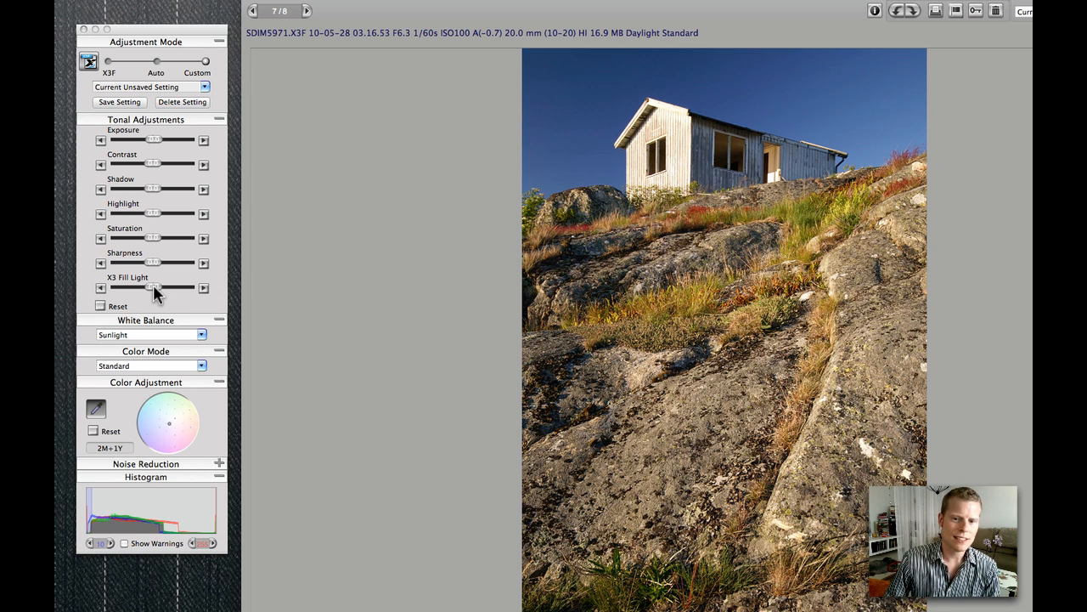
left_click_drag(155, 289, 157, 289)
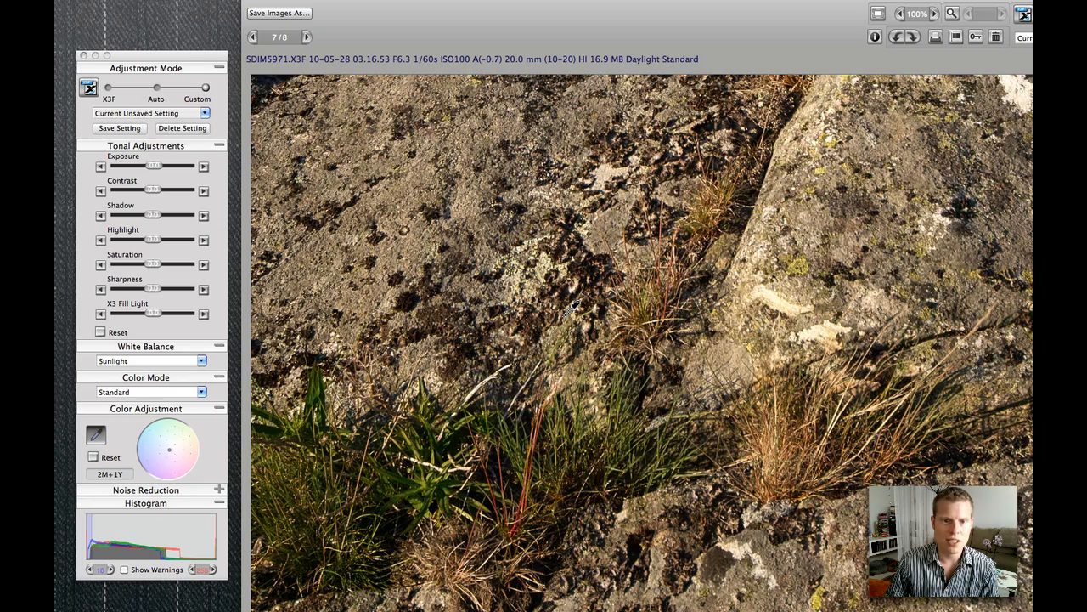
mouse_move(897, 19)
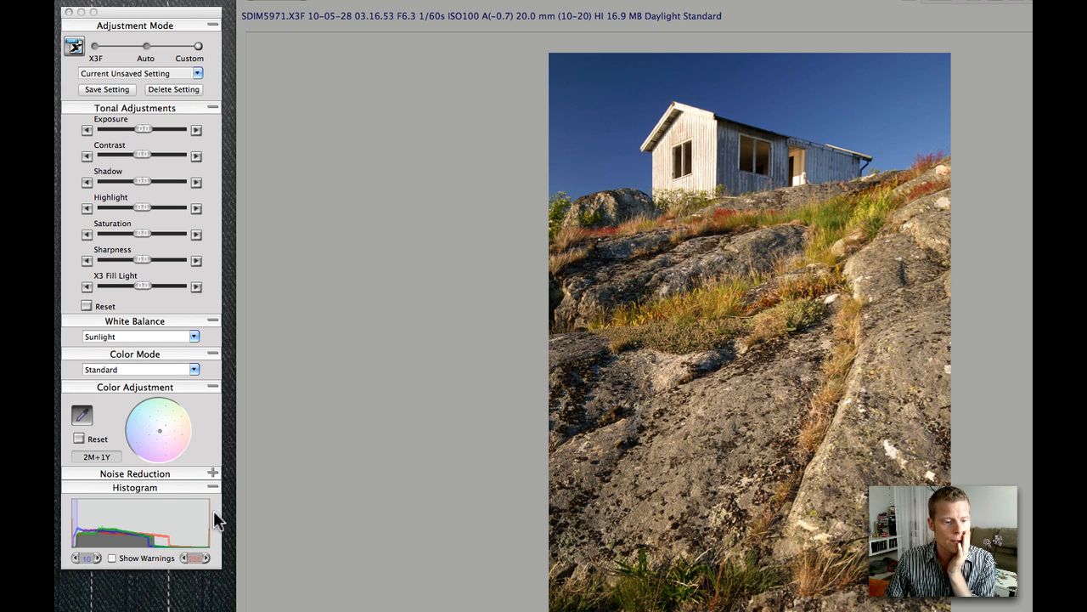
mouse_move(687, 174)
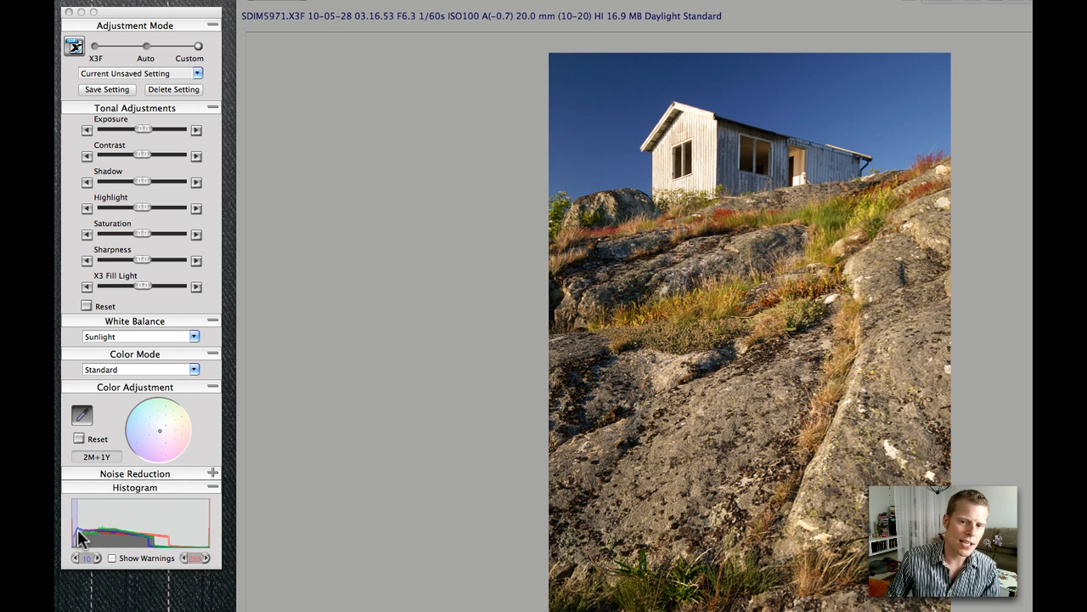
mouse_move(153, 132)
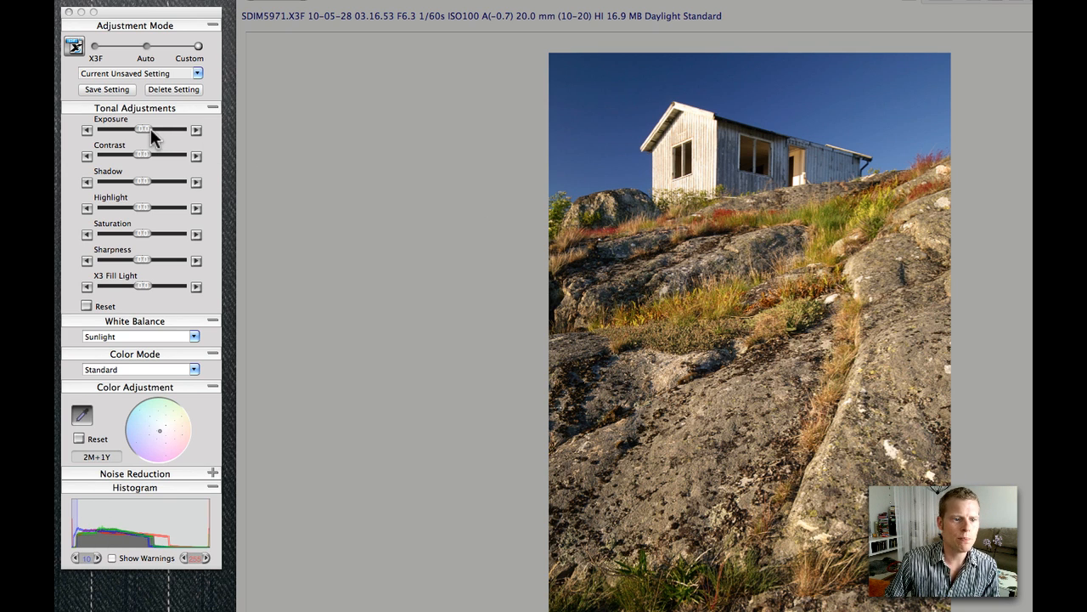
- Raise the hut photo's Exposure slider to brighten rocks and sky, then ease it back slightly
left_click_drag(143, 129, 156, 129)
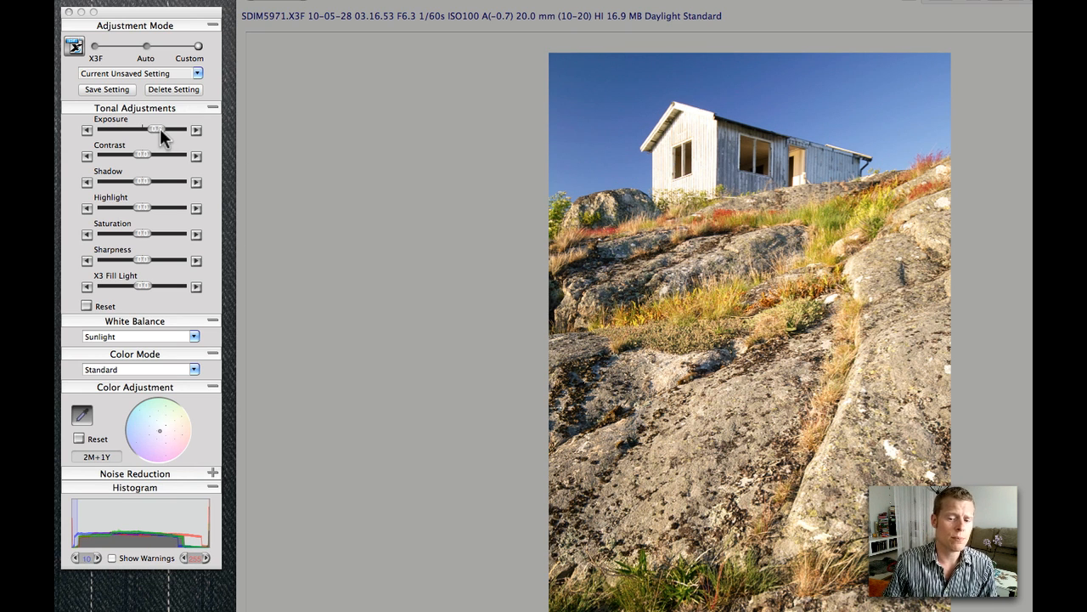
left_click_drag(158, 130, 144, 130)
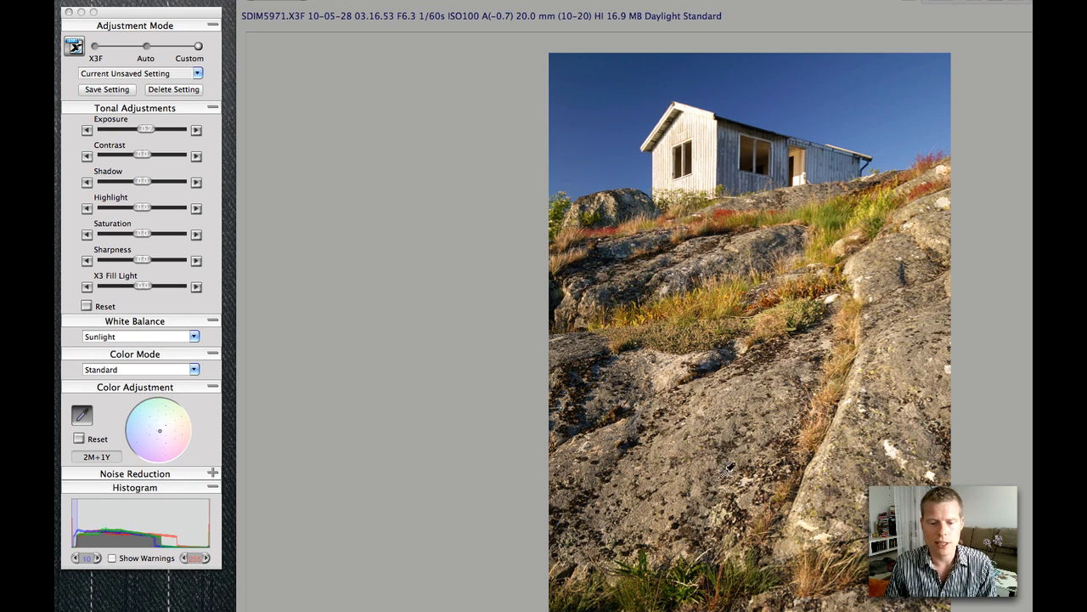
mouse_move(167, 425)
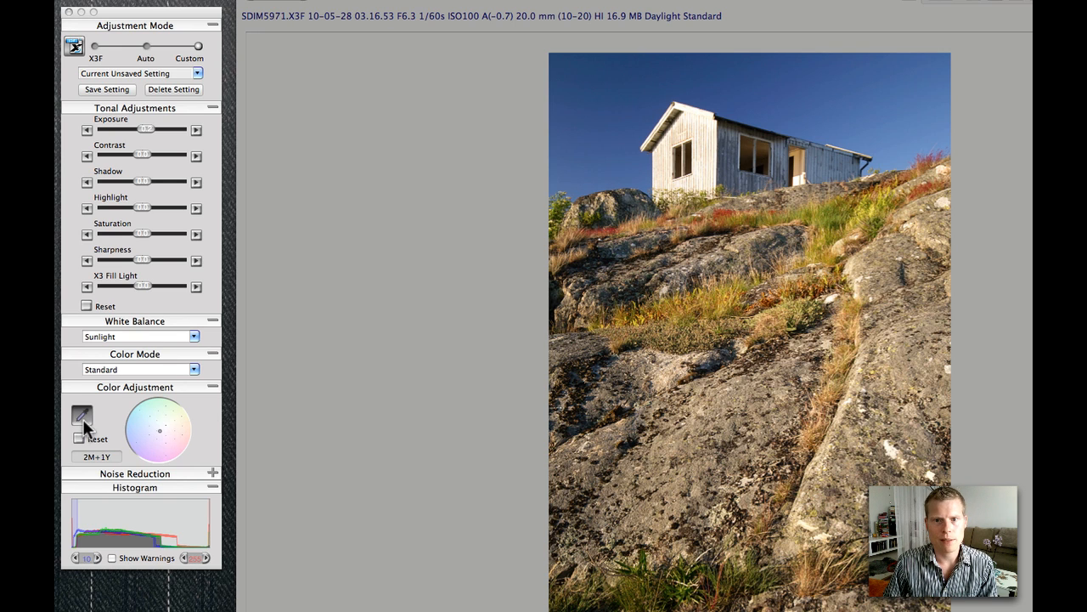
- Move the color wheel point so the hut photo's tint shifts toward cyan and magenta
left_click_drag(160, 429, 144, 435)
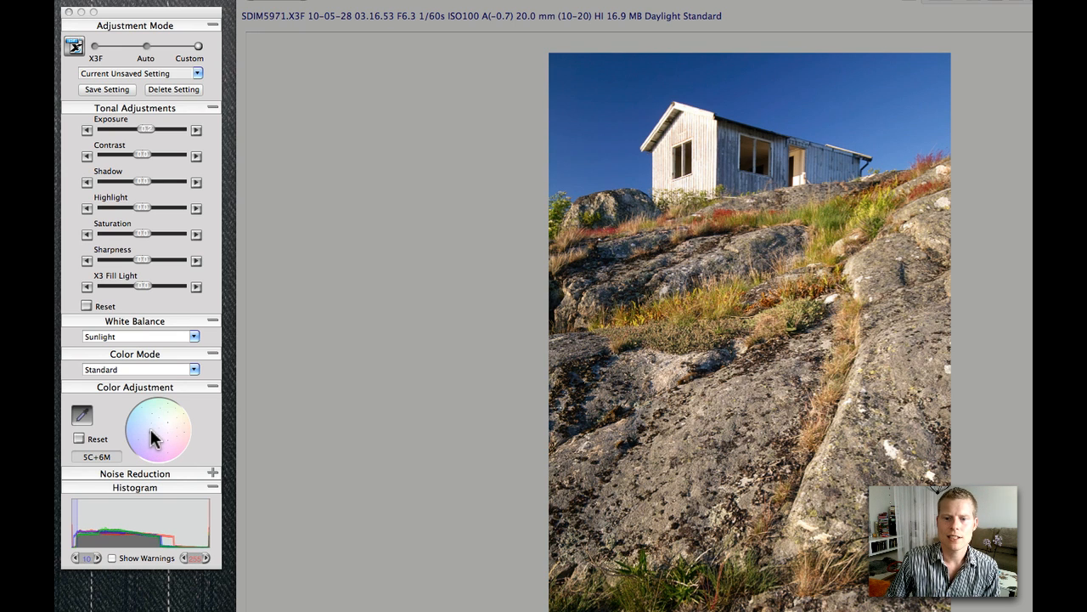
- Try a warm yellow tint on the color wheel, then settle near neutral with a slight cyan shift
left_click(156, 435)
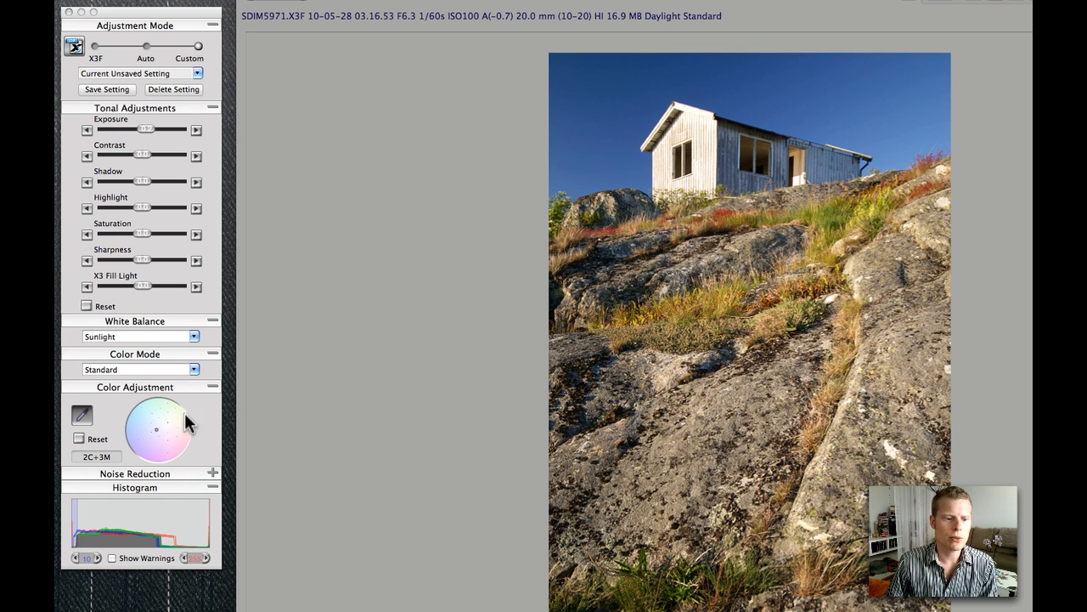
left_click_drag(162, 423, 170, 438)
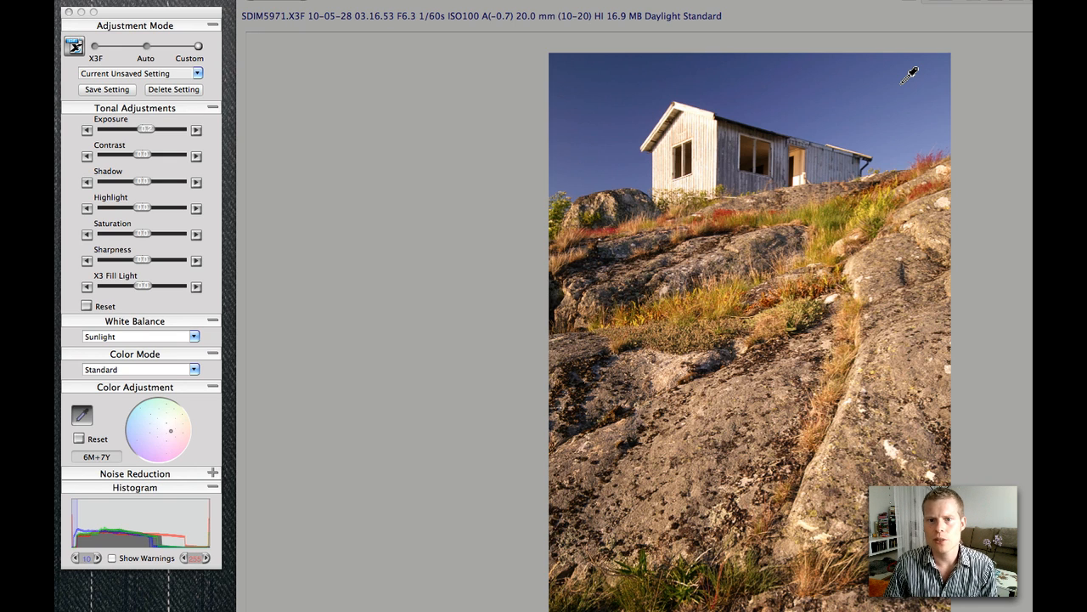
mouse_move(554, 117)
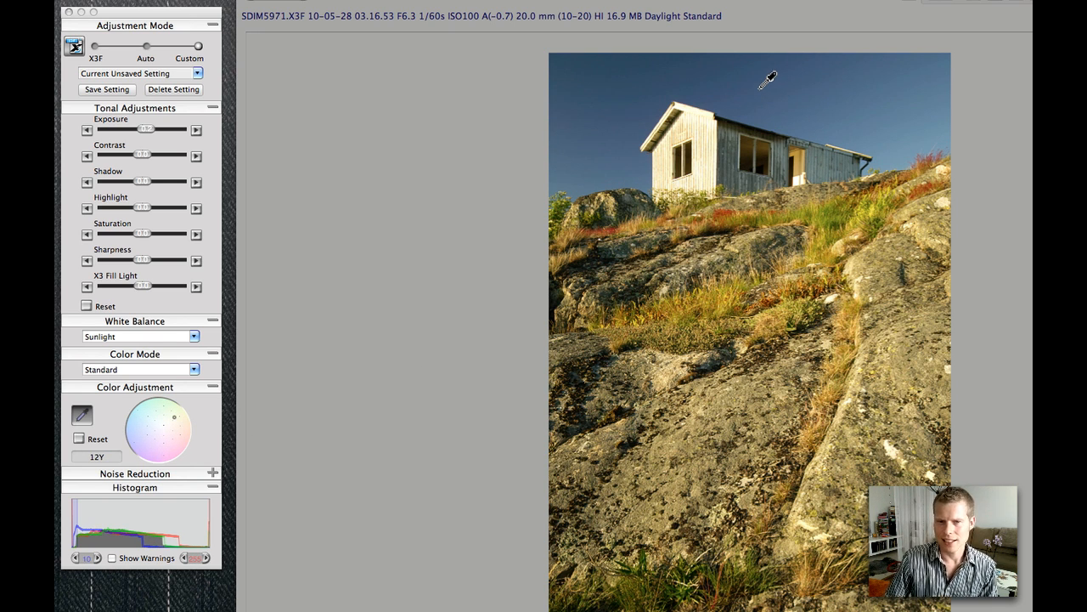
left_click(158, 431)
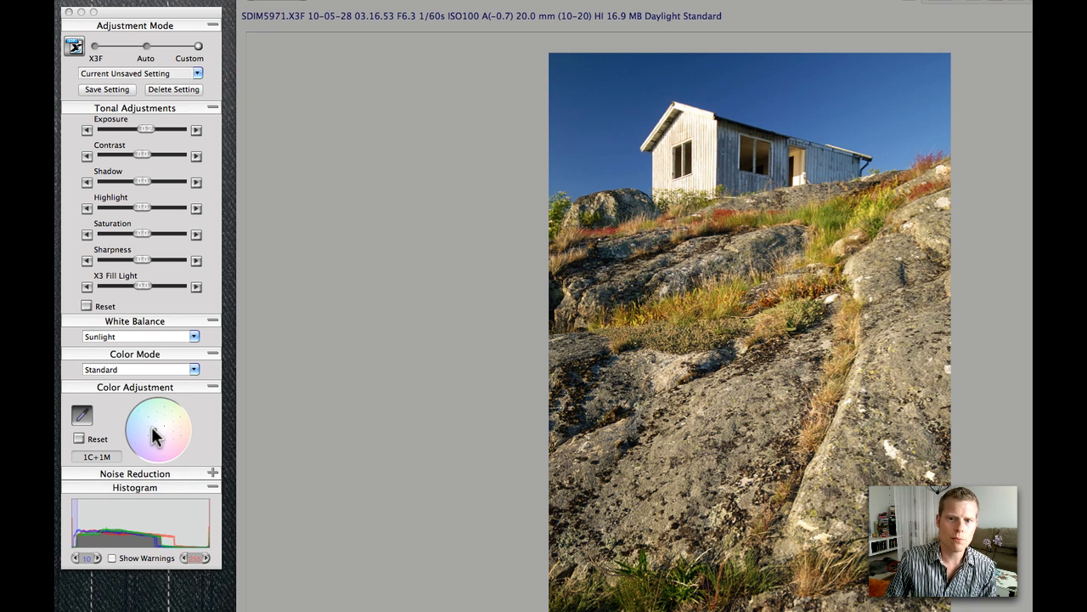
left_click(156, 435)
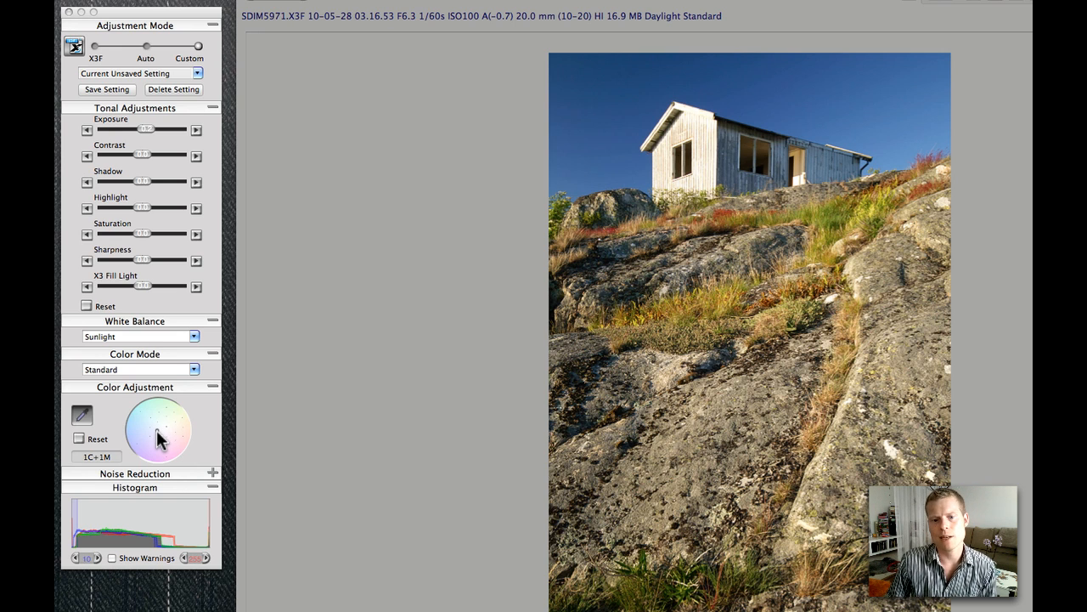
mouse_move(486, 355)
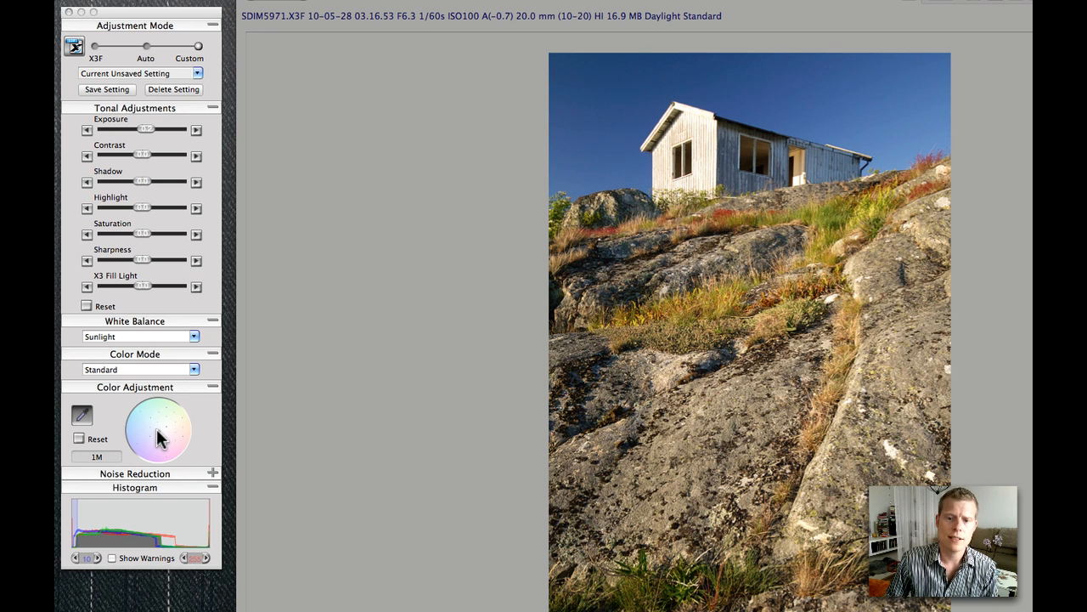
left_click(159, 432)
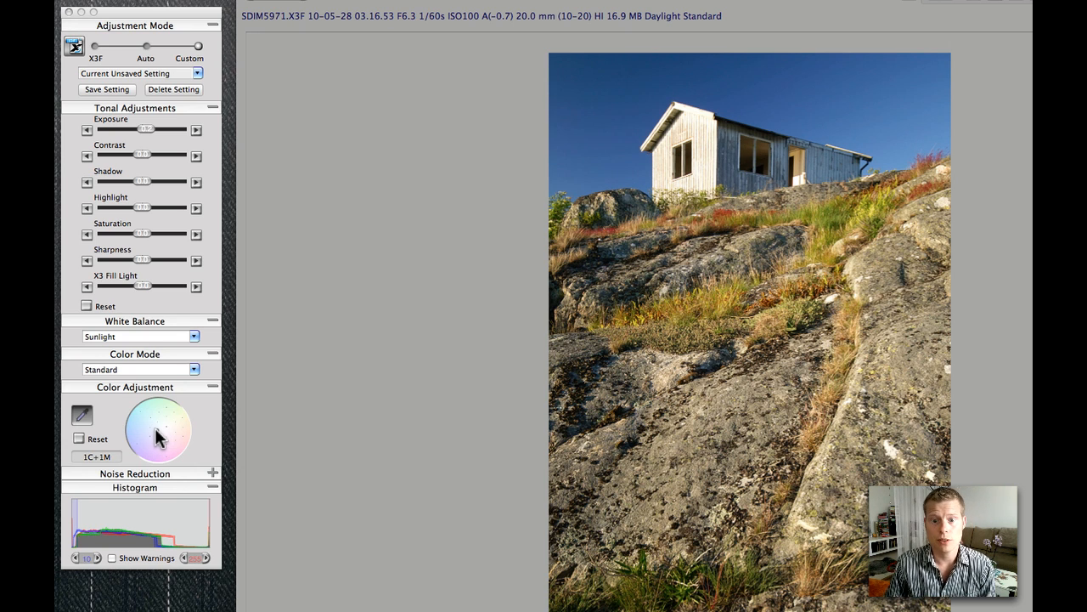
mouse_move(761, 173)
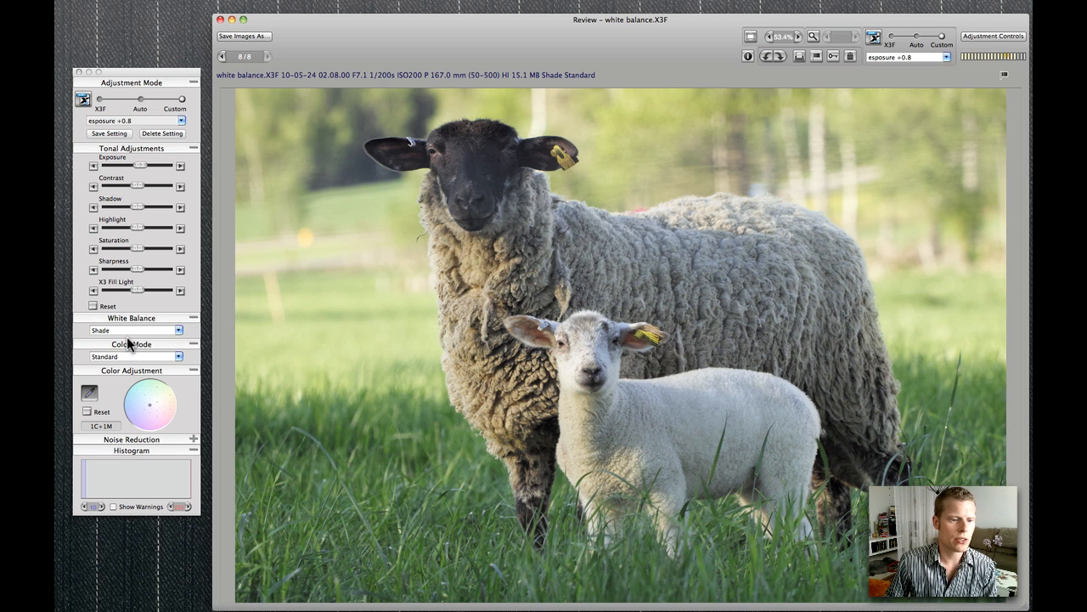
- Switch the sheep photo's white balance preset from Shade to Sunlight
left_click(134, 330)
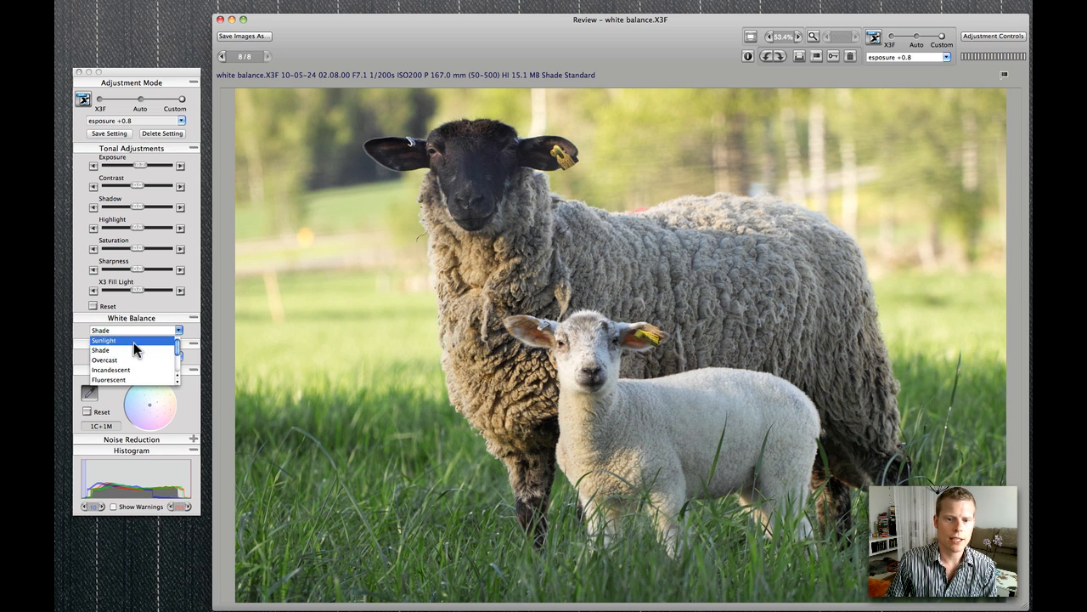
left_click(102, 340)
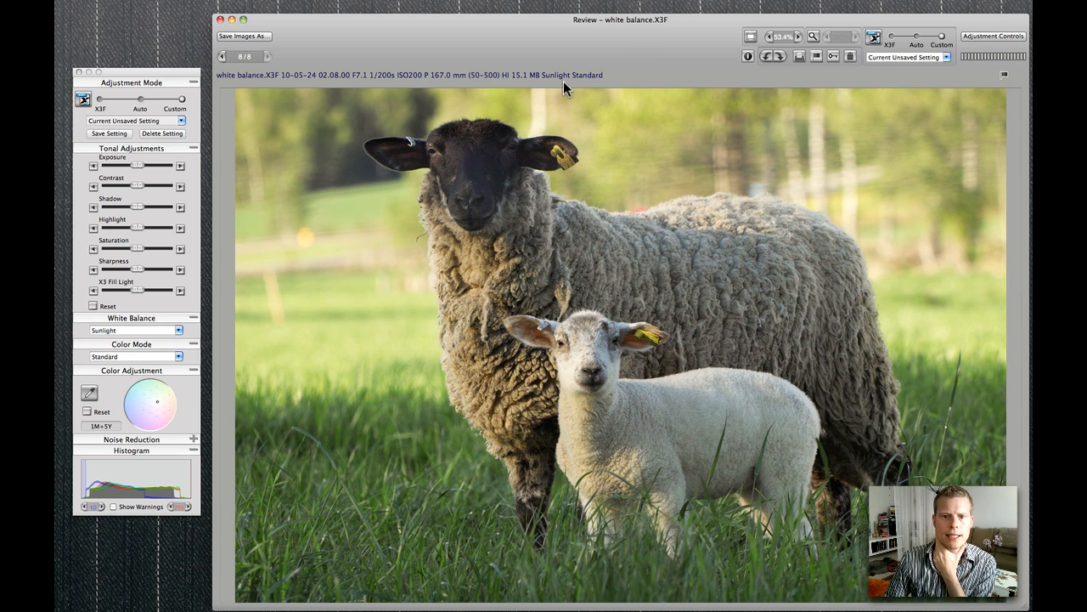
mouse_move(606, 86)
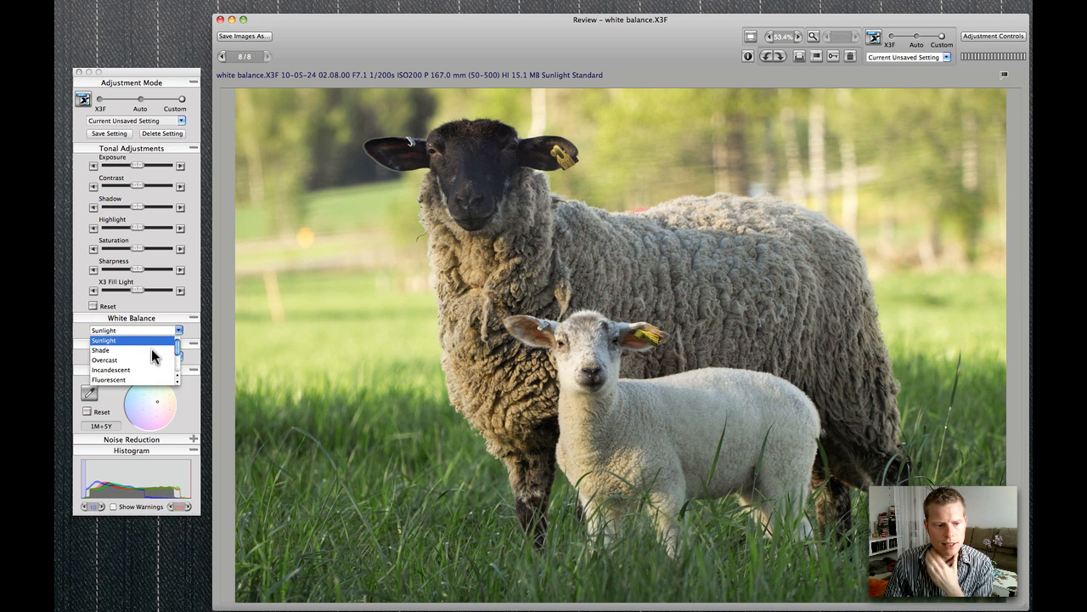
left_click(99, 350)
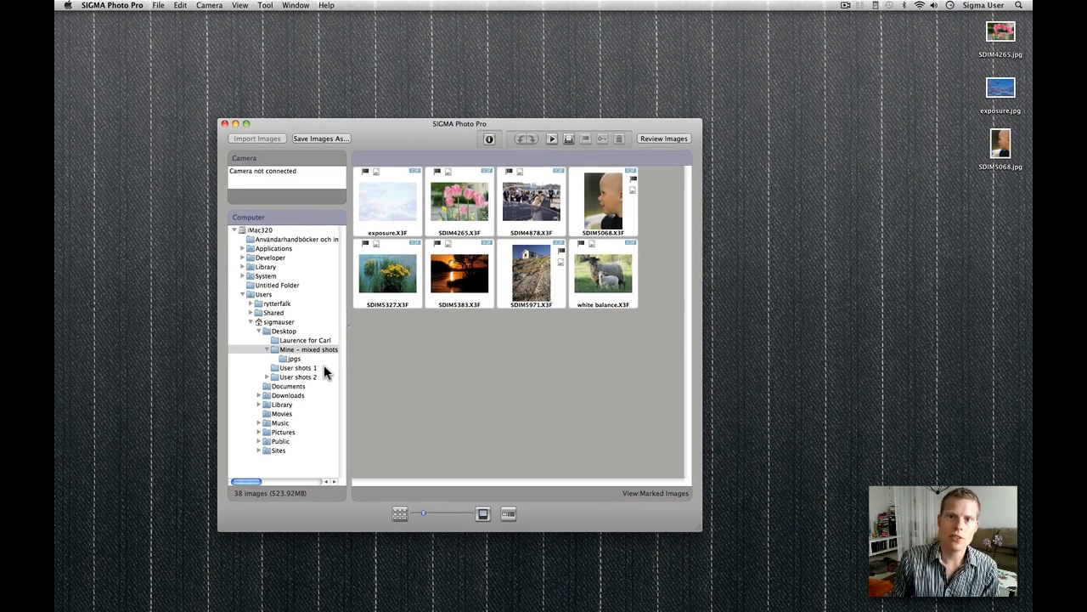
mouse_move(358, 365)
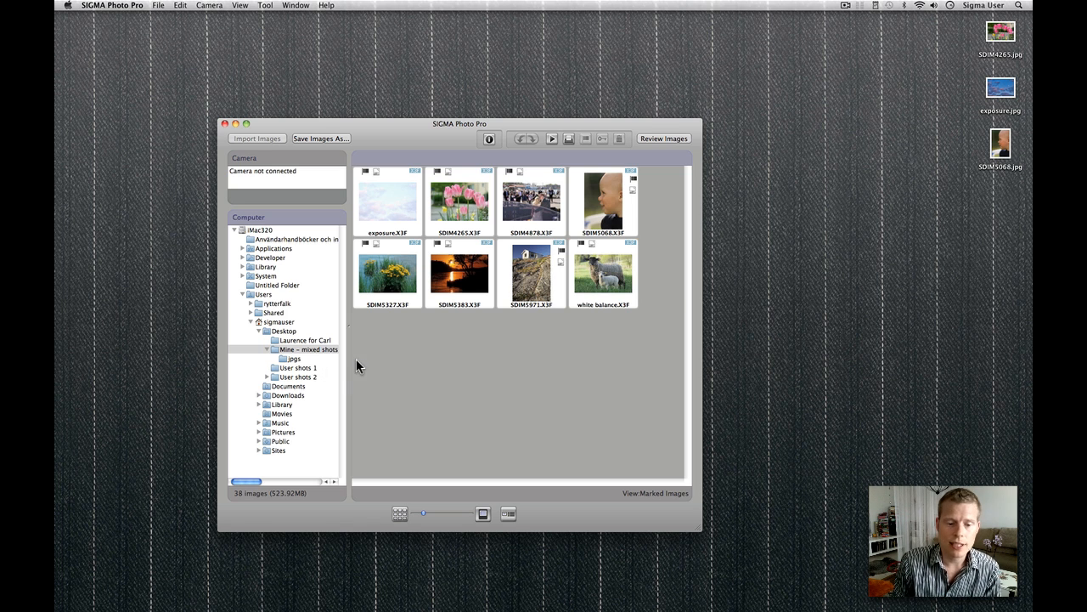